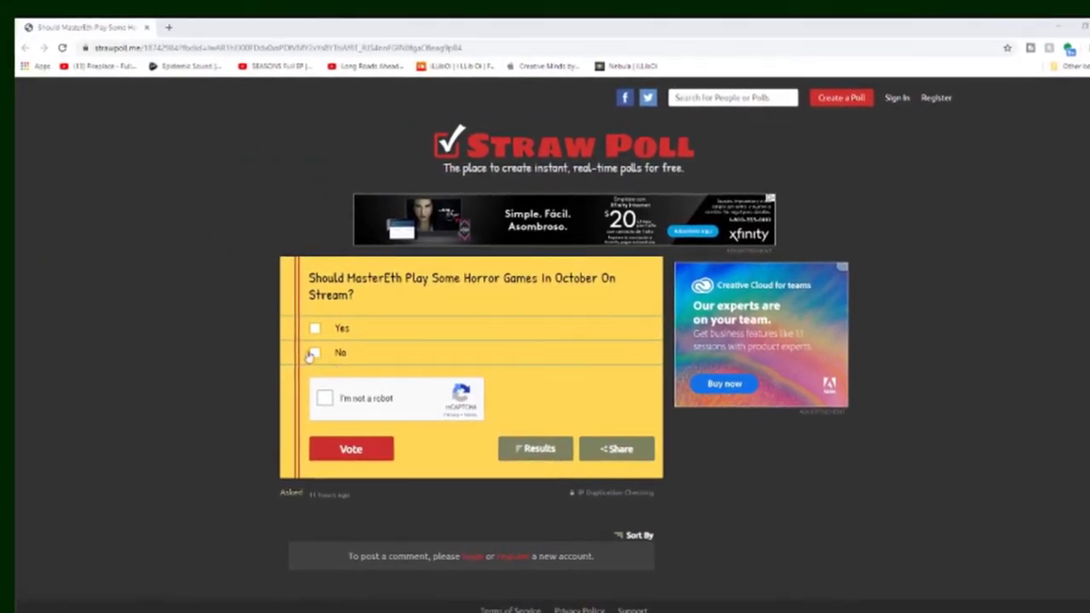
Step: Vote No on the horror-games poll, reaching results of Yes 65%, No 35% (17 votes)
click(315, 352)
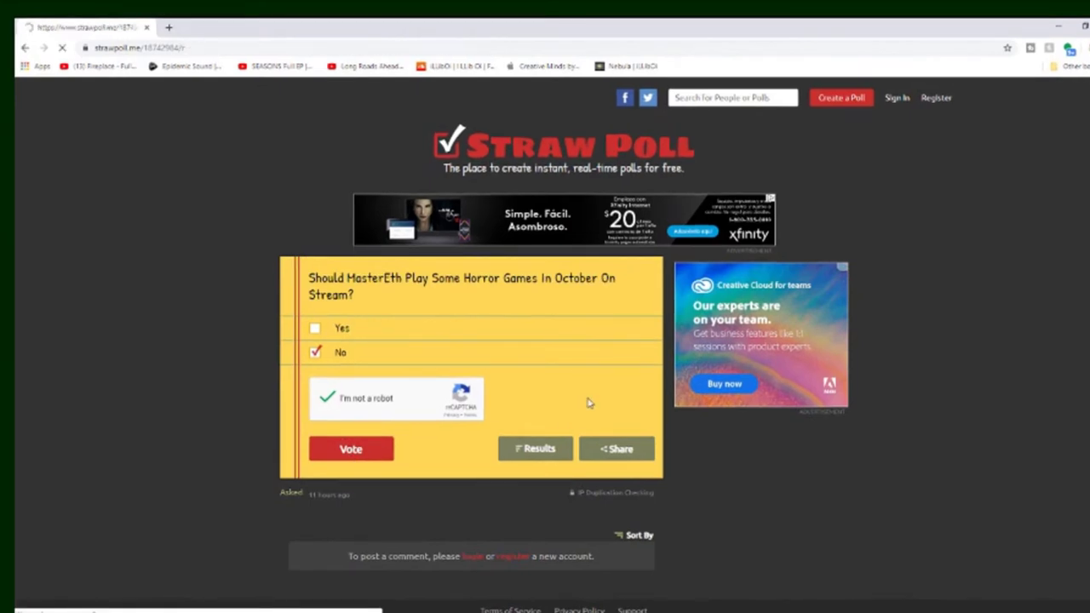
click(351, 449)
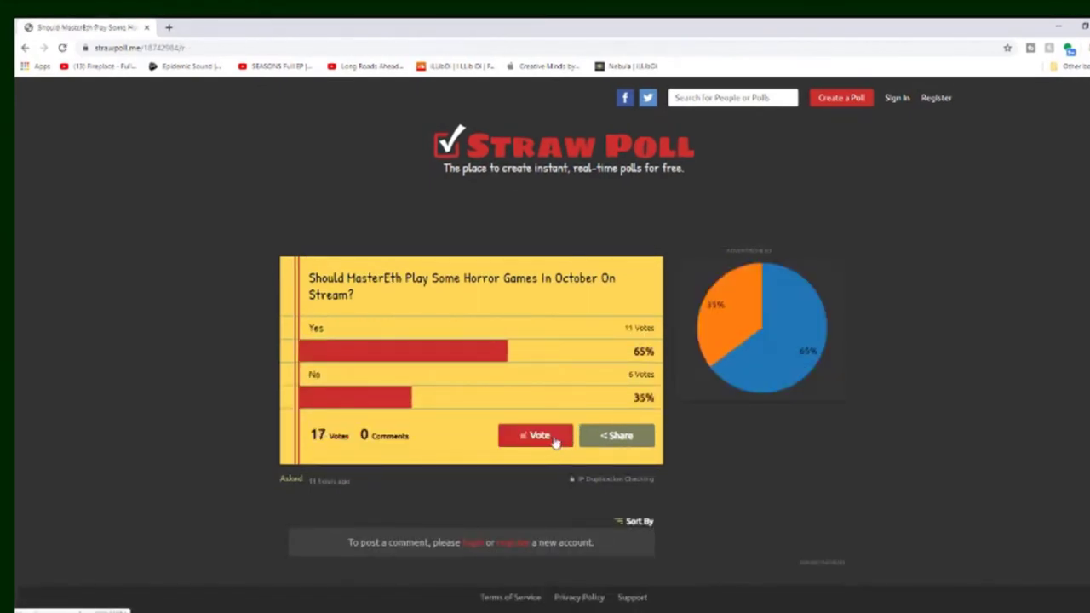